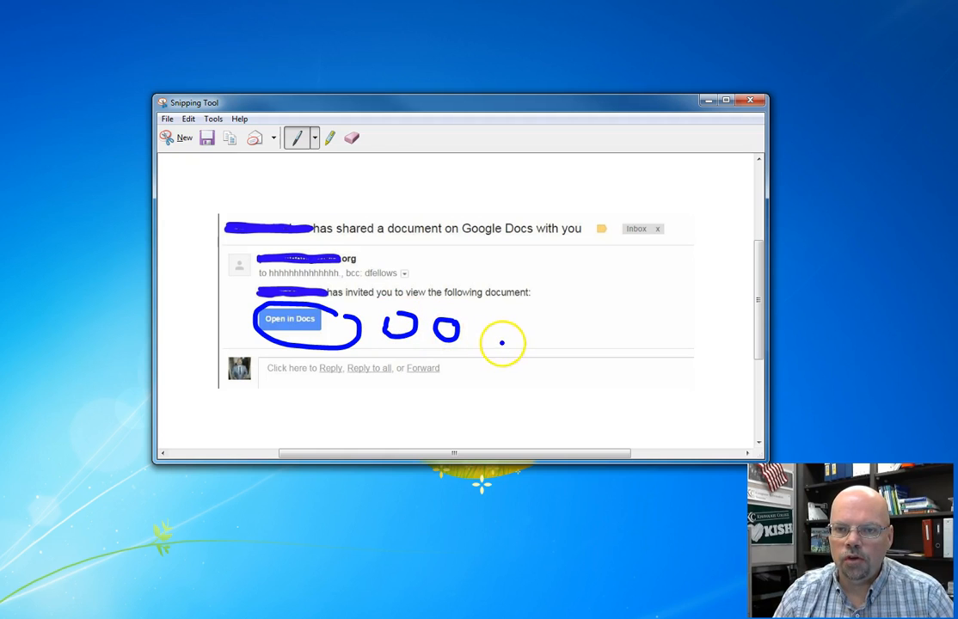
Handwrite the warning DO NOT beside the Open in Docs button on the snip
{"action": "left_click_drag", "start_coordinate": [503, 335], "coordinate": [636, 356]}
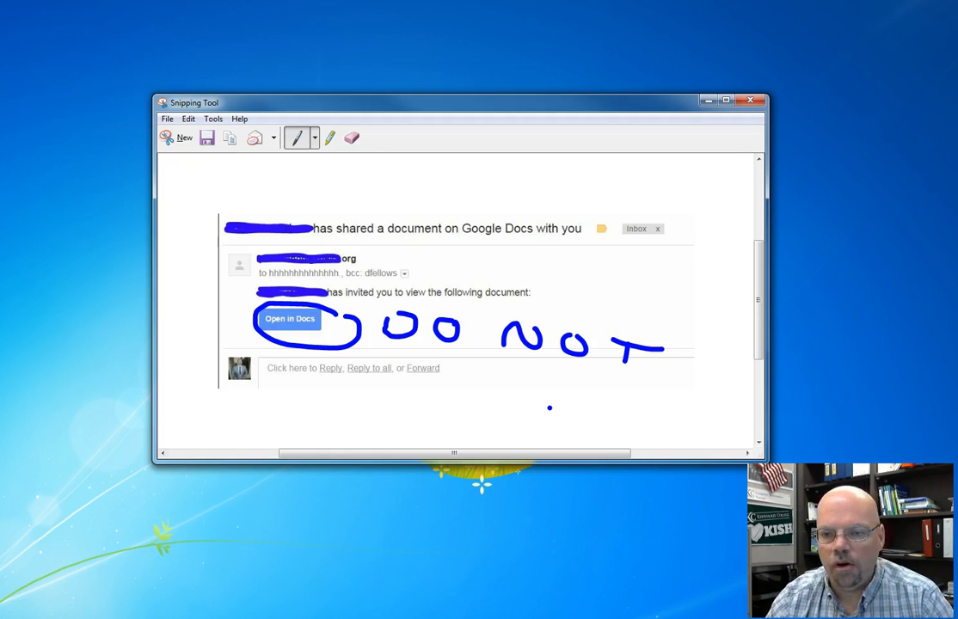
{"action": "mouse_move", "coordinate": [249, 543]}
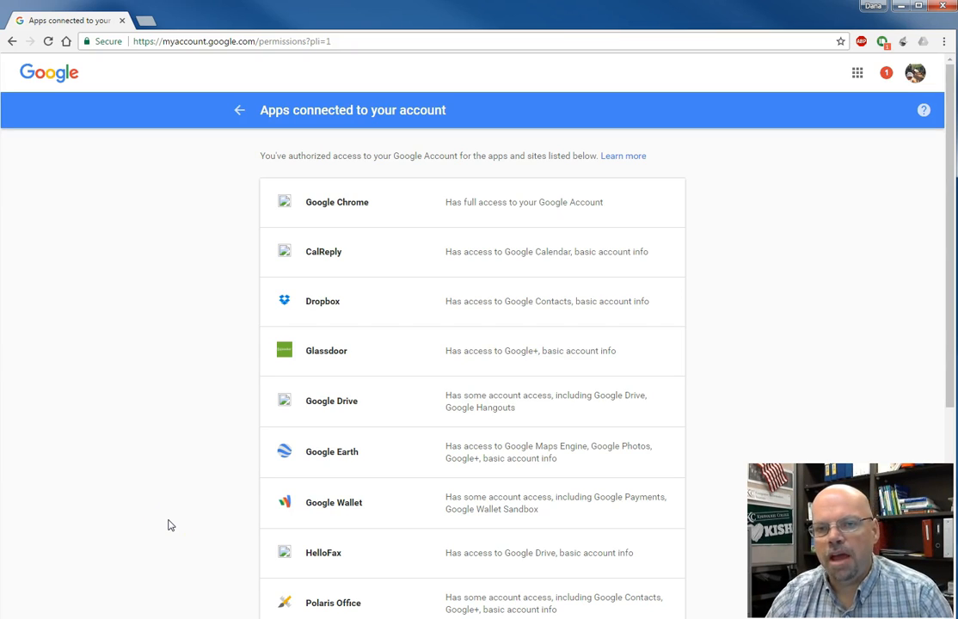
{"action": "mouse_move", "coordinate": [148, 59]}
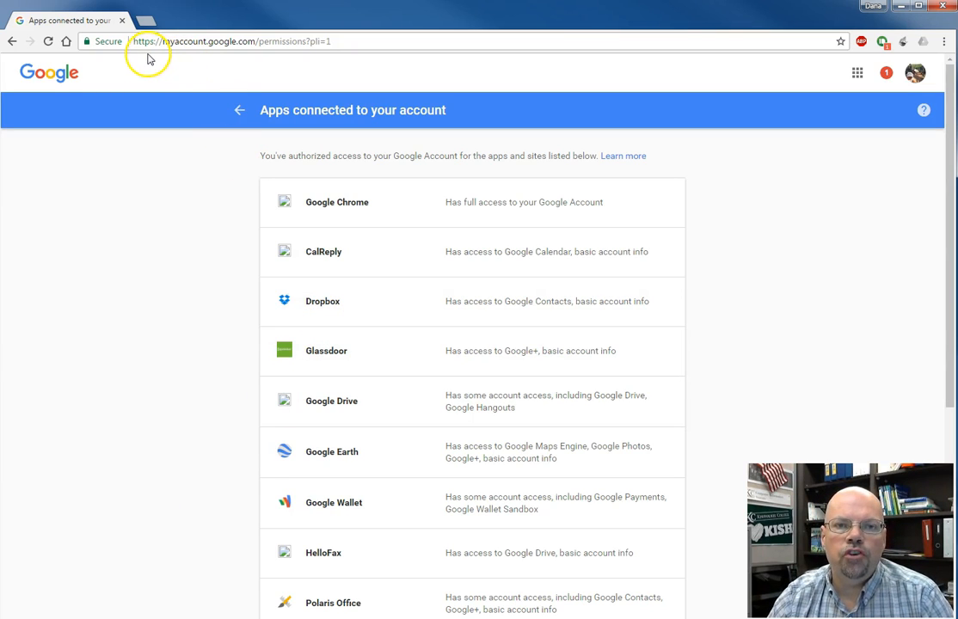
{"action": "mouse_move", "coordinate": [203, 48]}
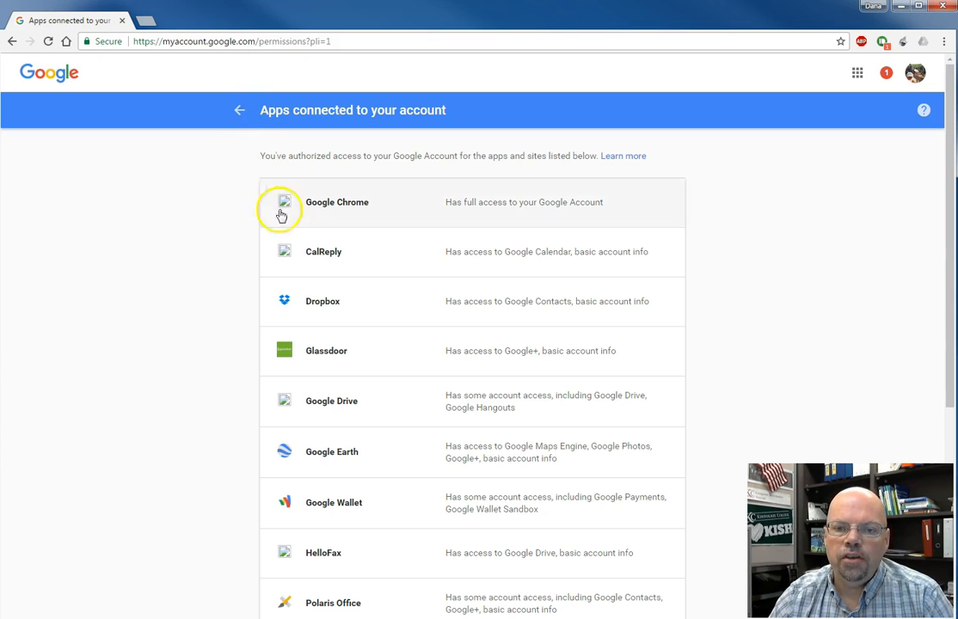
{"action": "mouse_move", "coordinate": [341, 423]}
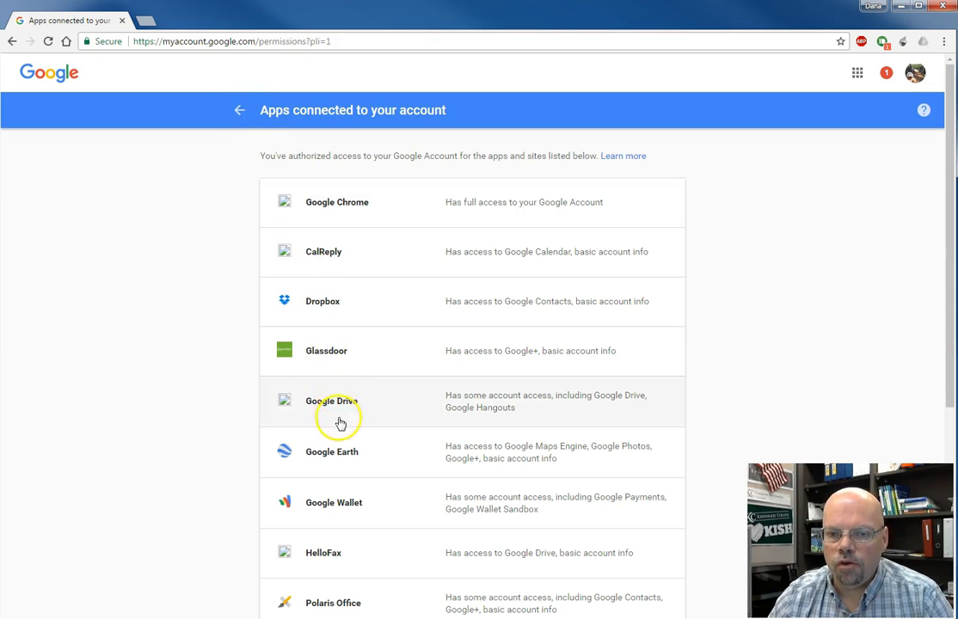
{"action": "mouse_move", "coordinate": [340, 406]}
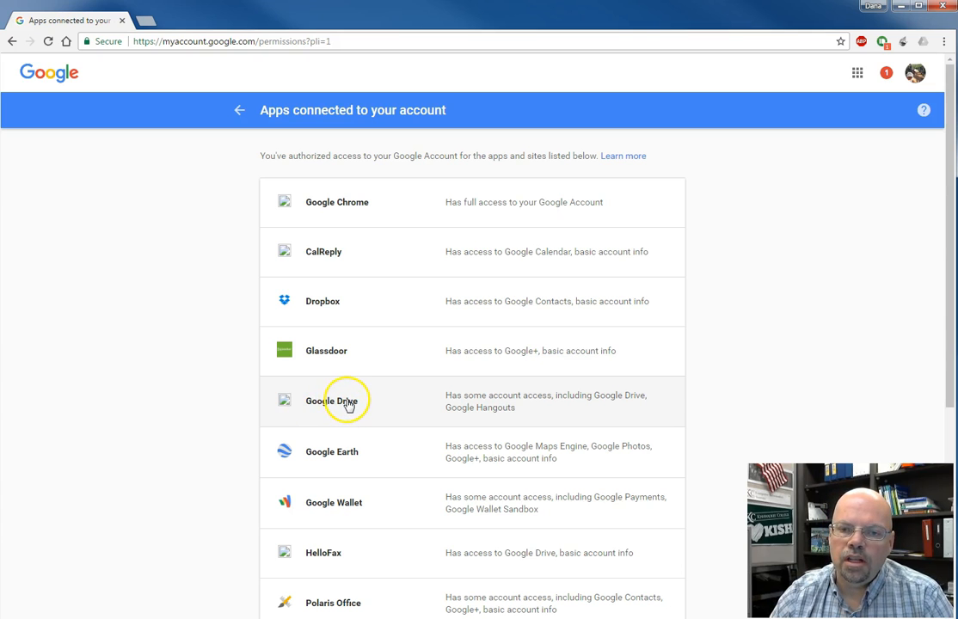
{"action": "left_click", "coordinate": [344, 401]}
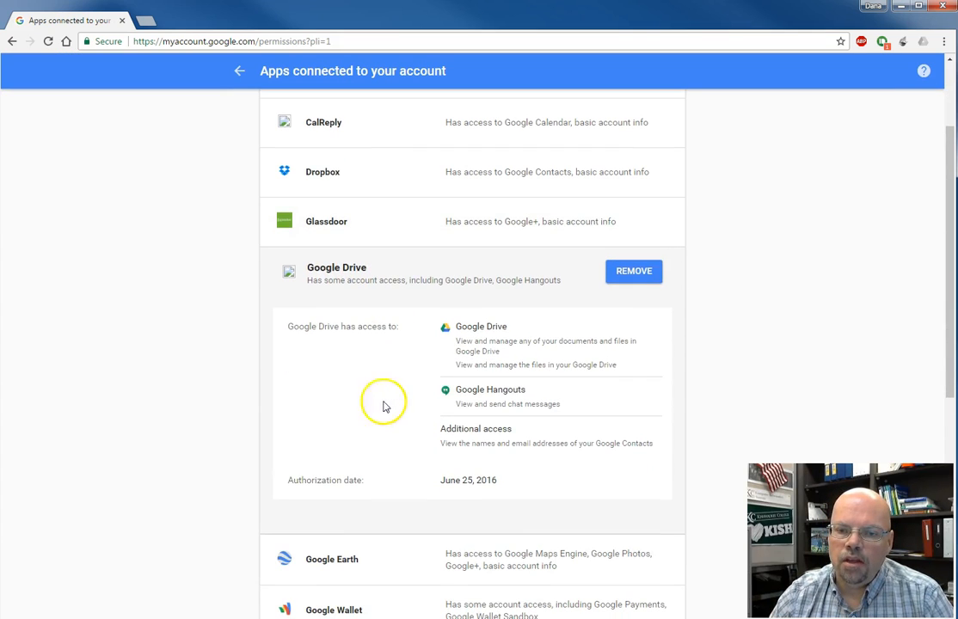
{"action": "mouse_move", "coordinate": [440, 480]}
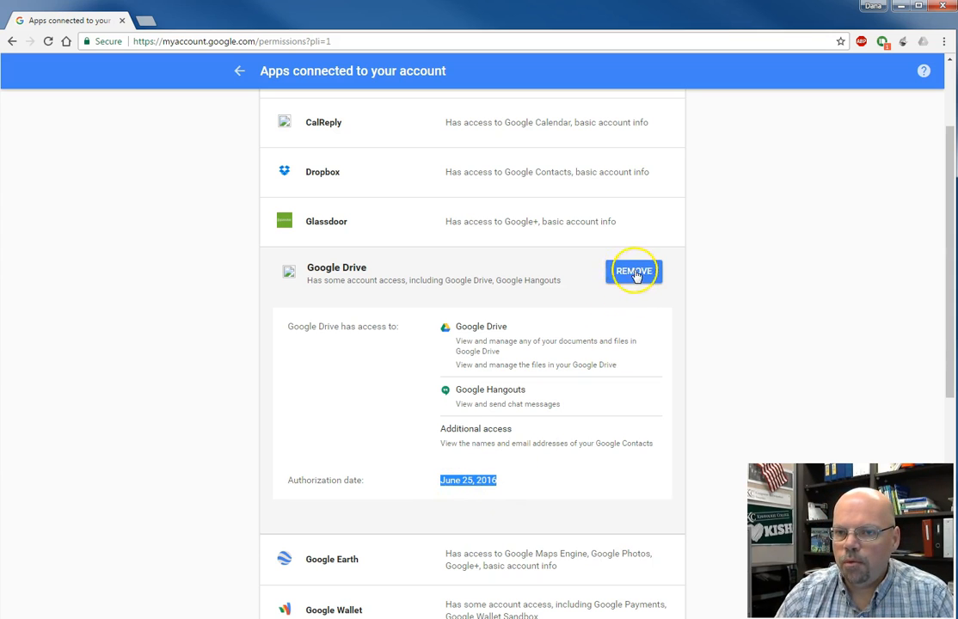
{"action": "mouse_move", "coordinate": [478, 444]}
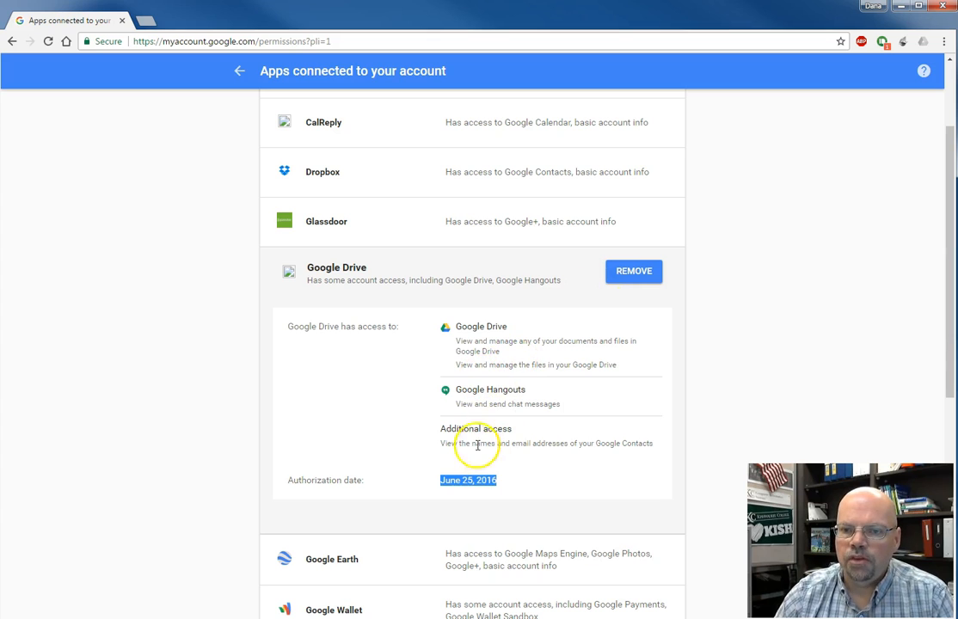
{"action": "mouse_move", "coordinate": [421, 351]}
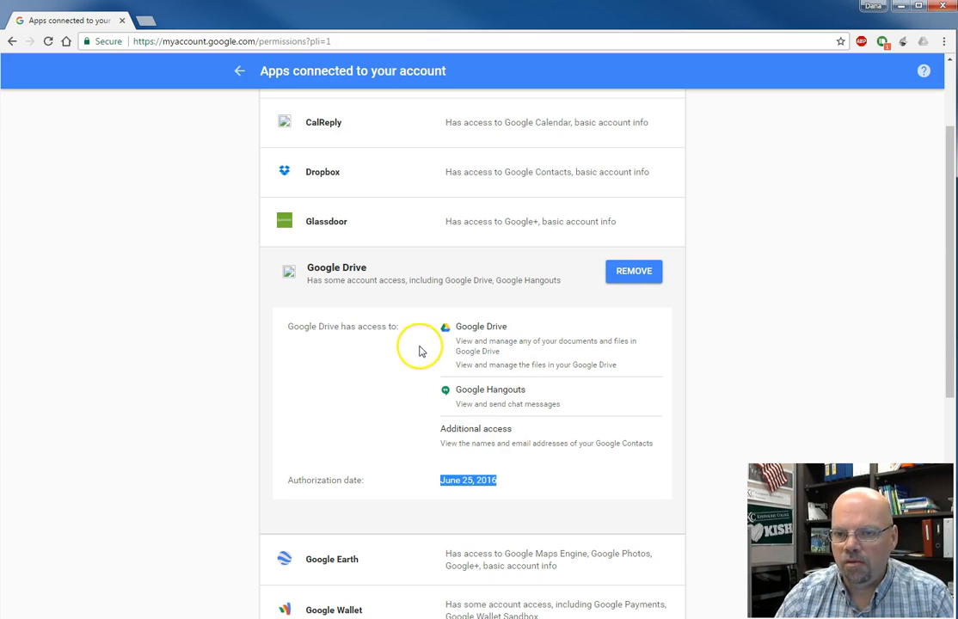
{"action": "mouse_move", "coordinate": [499, 471]}
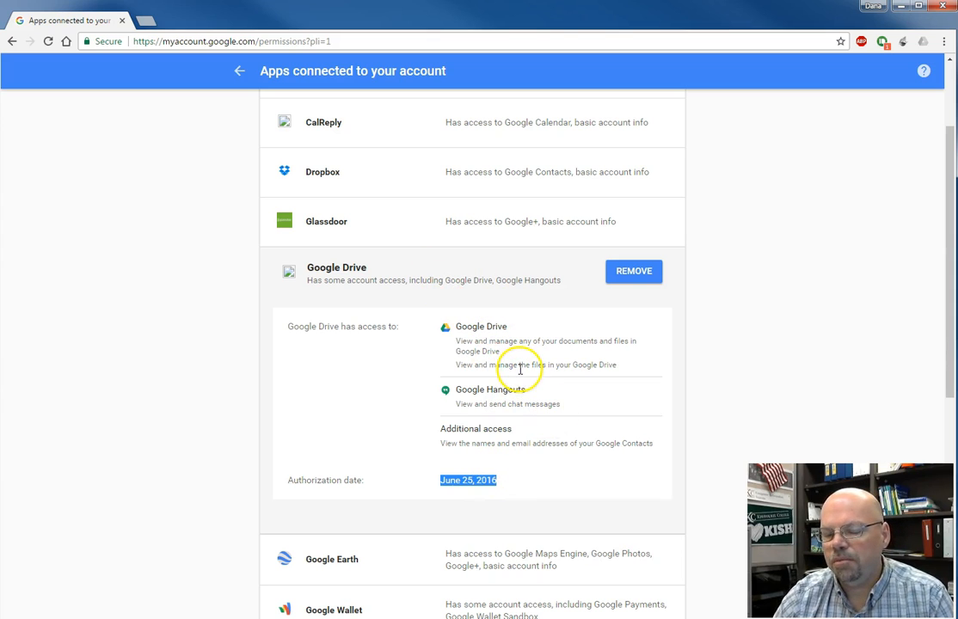
{"action": "mouse_move", "coordinate": [520, 377]}
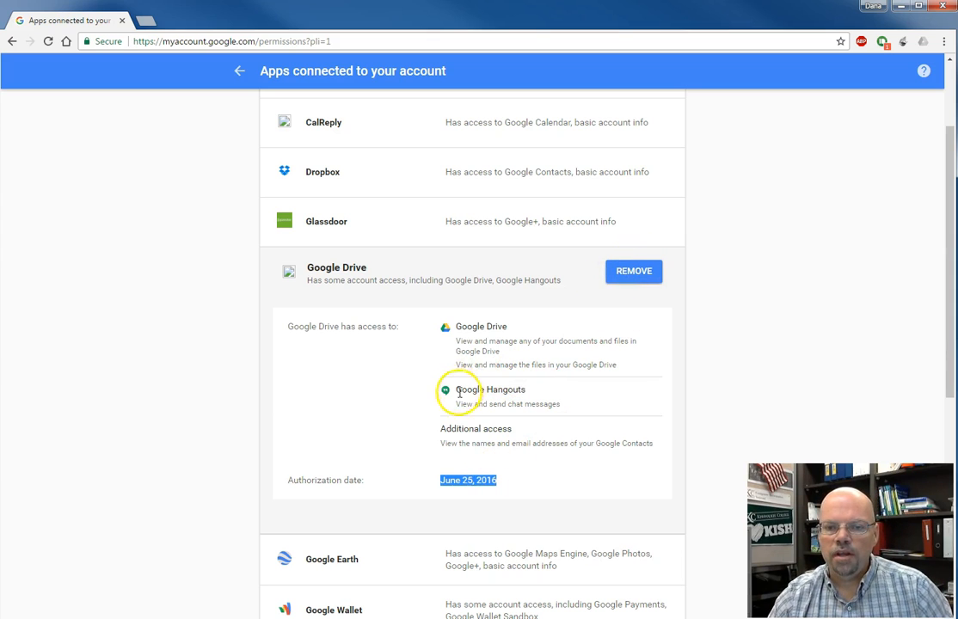
{"action": "mouse_move", "coordinate": [317, 272]}
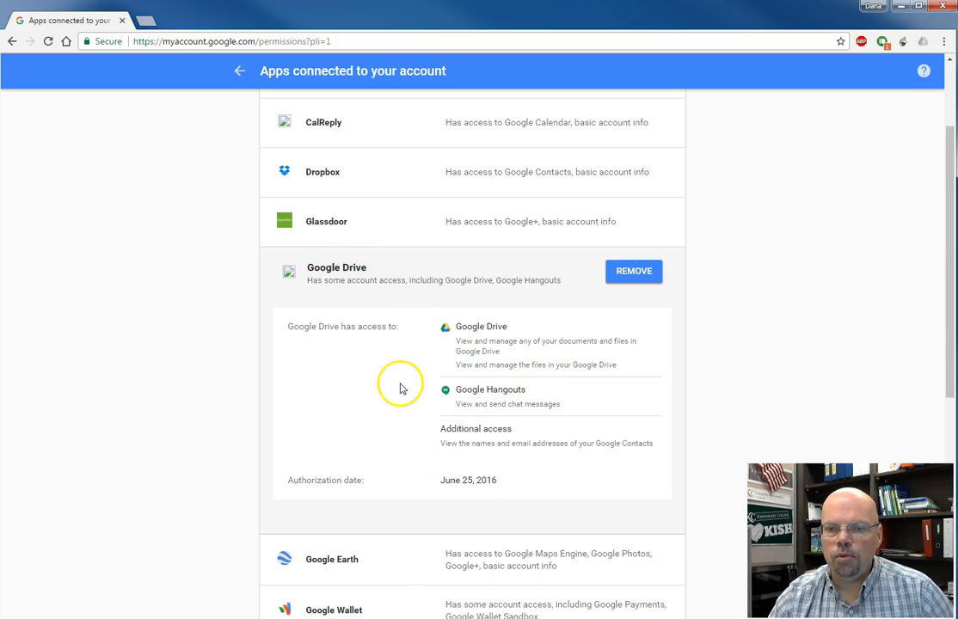
{"action": "mouse_move", "coordinate": [714, 301]}
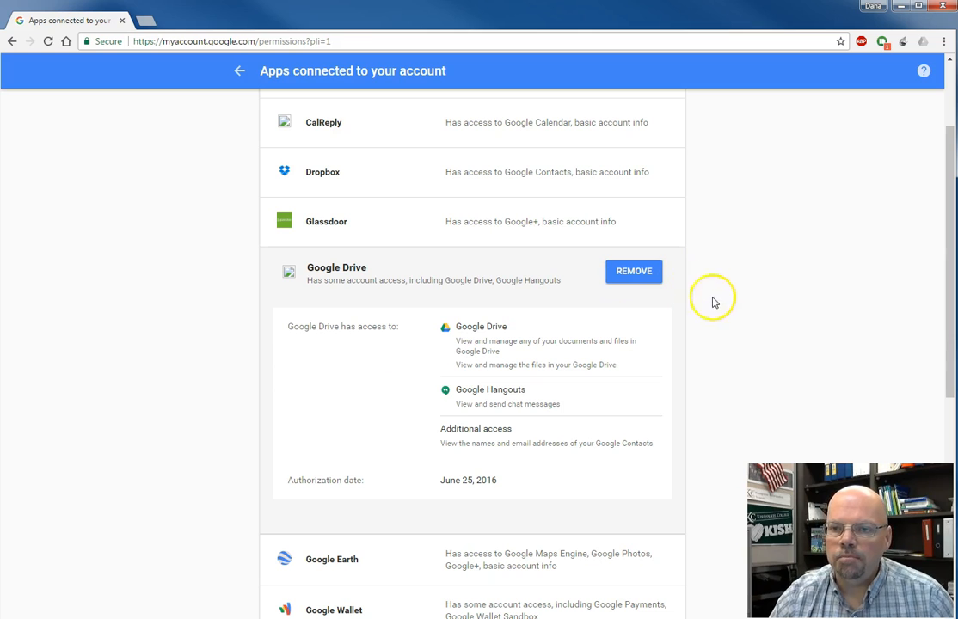
{"action": "left_click", "coordinate": [337, 268]}
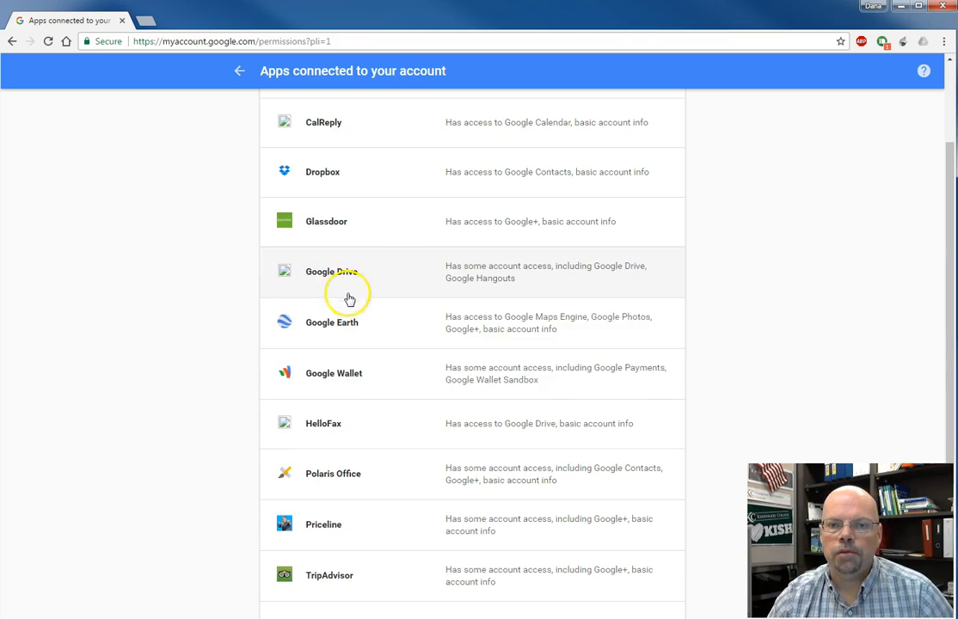
{"action": "scroll", "scroll_direction": "up", "scroll_amount": 3}
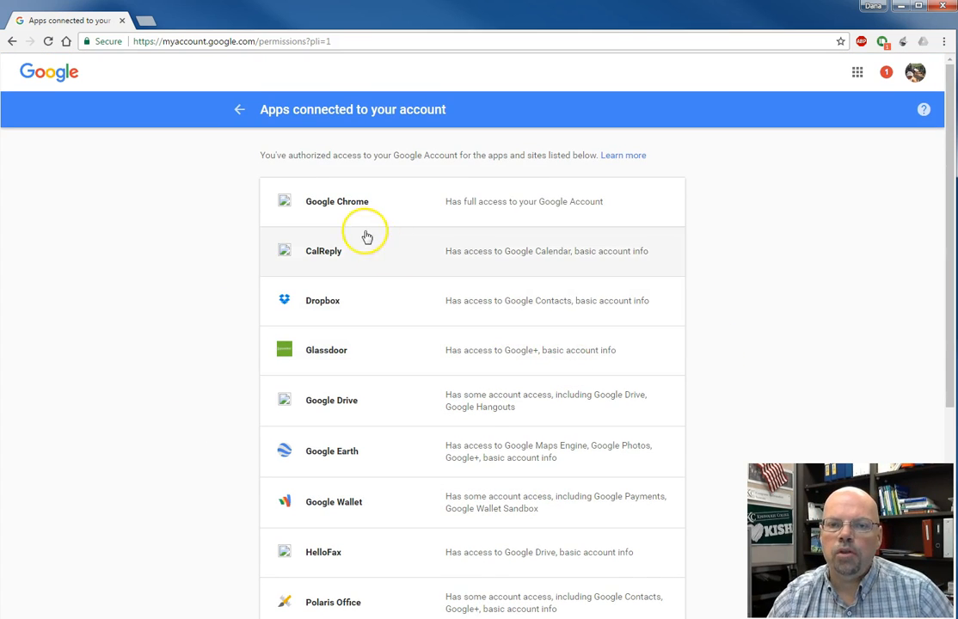
{"action": "mouse_move", "coordinate": [502, 451]}
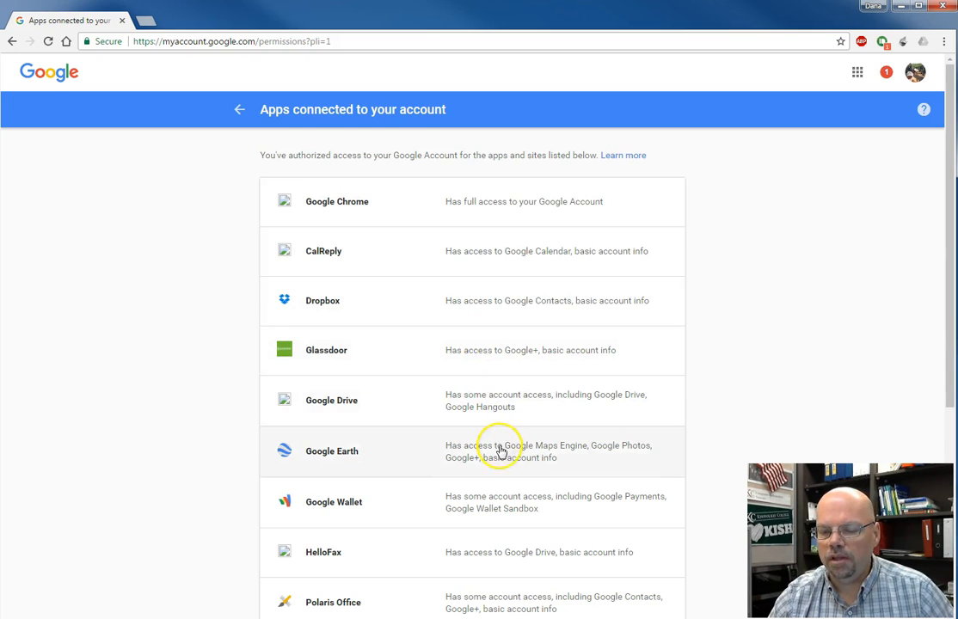
{"action": "scroll", "scroll_direction": "down", "scroll_amount": 3}
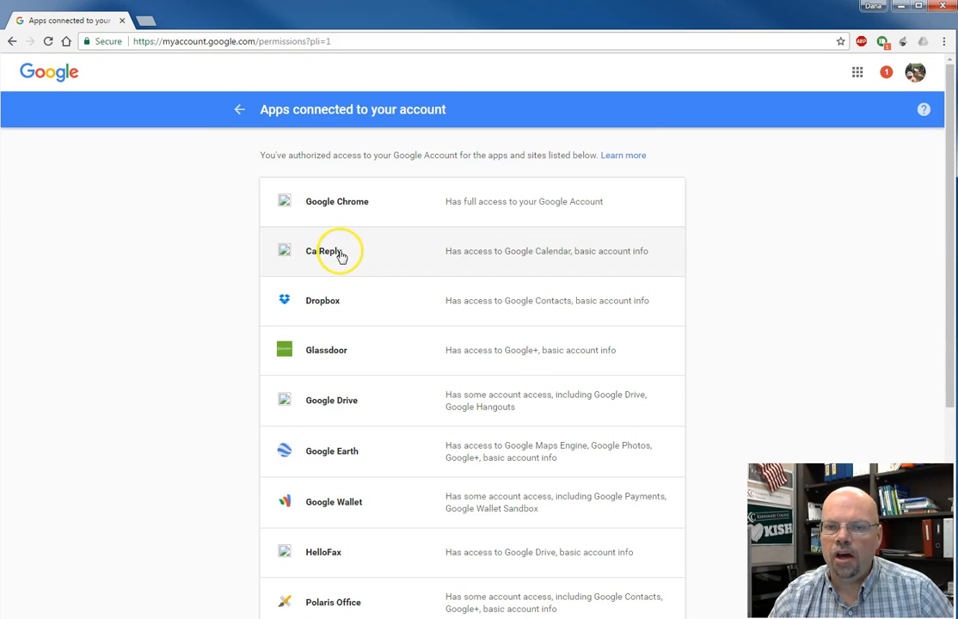
{"action": "left_click", "coordinate": [326, 251]}
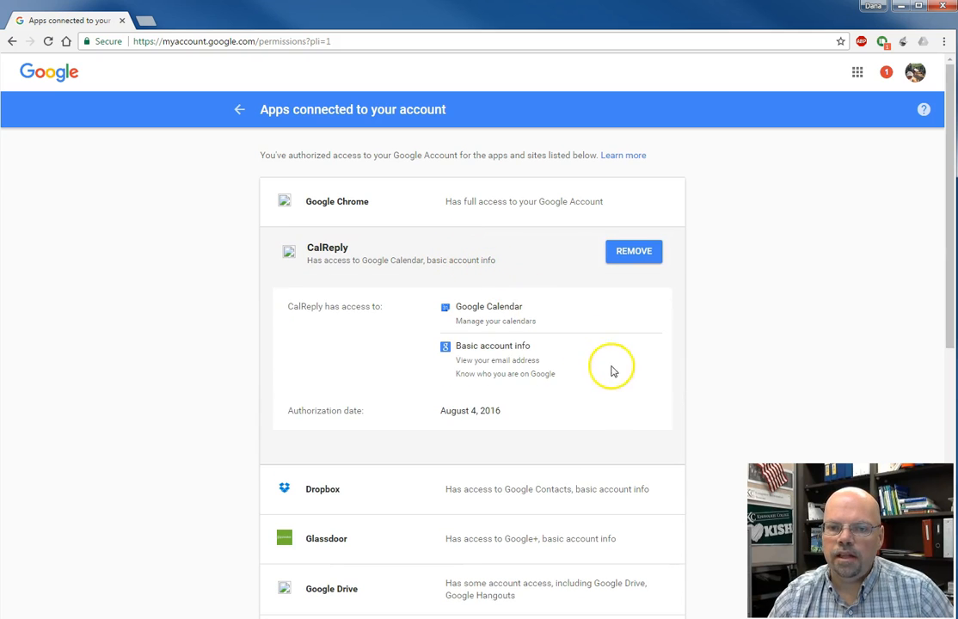
{"action": "mouse_move", "coordinate": [463, 304]}
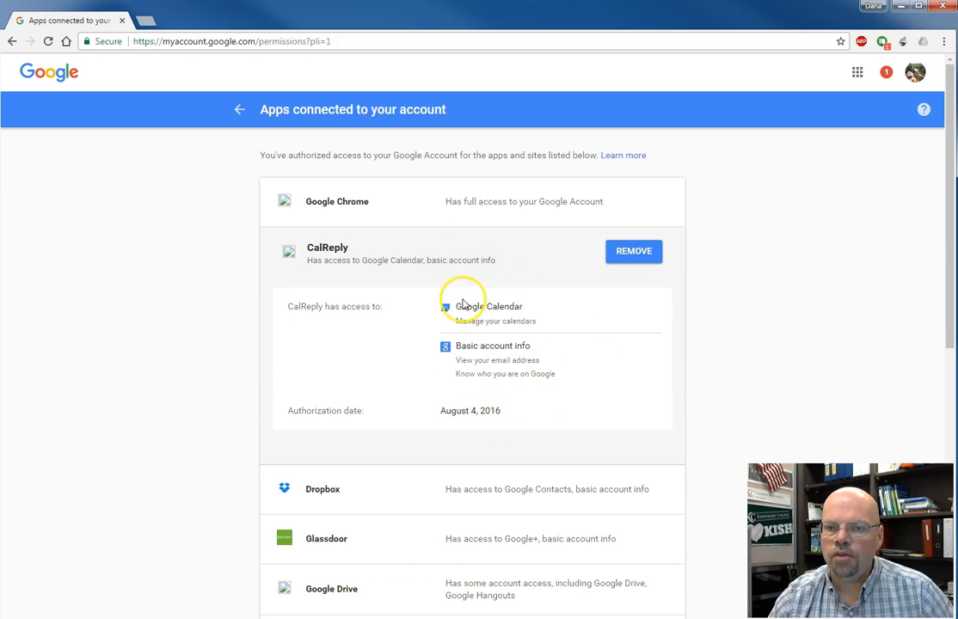
{"action": "mouse_move", "coordinate": [357, 275]}
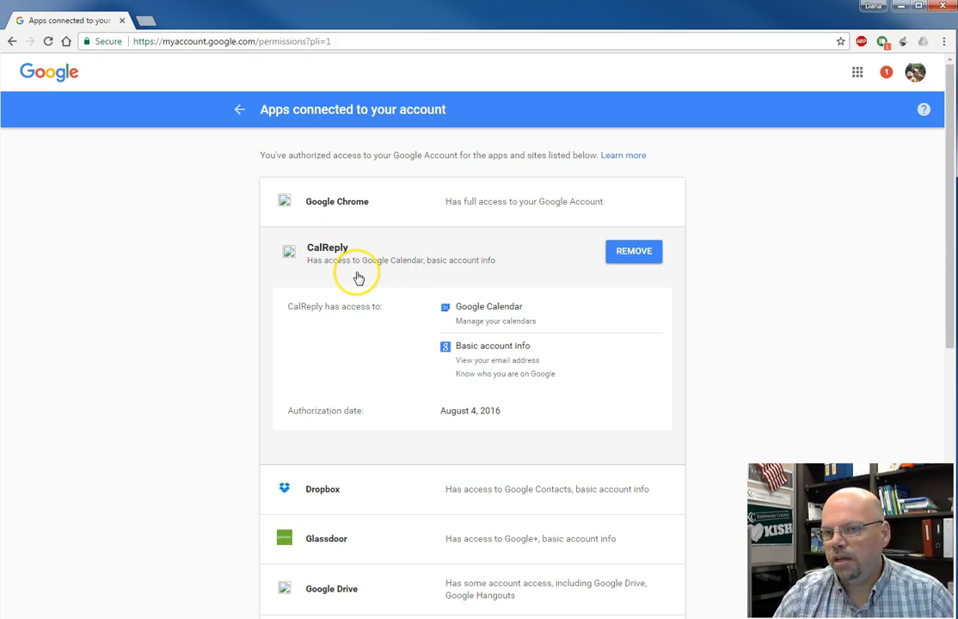
{"action": "mouse_move", "coordinate": [337, 265]}
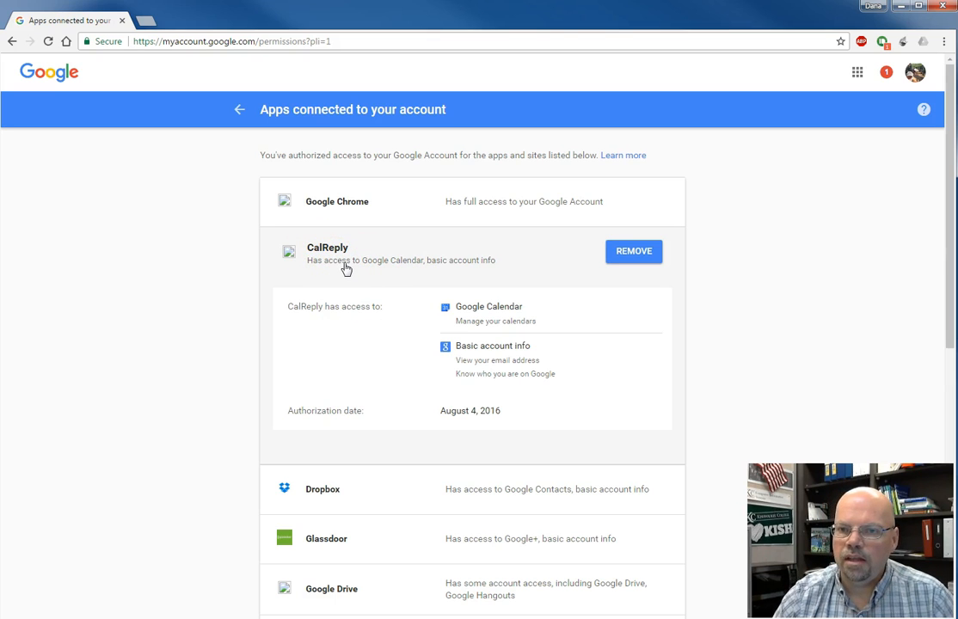
{"action": "mouse_move", "coordinate": [606, 253]}
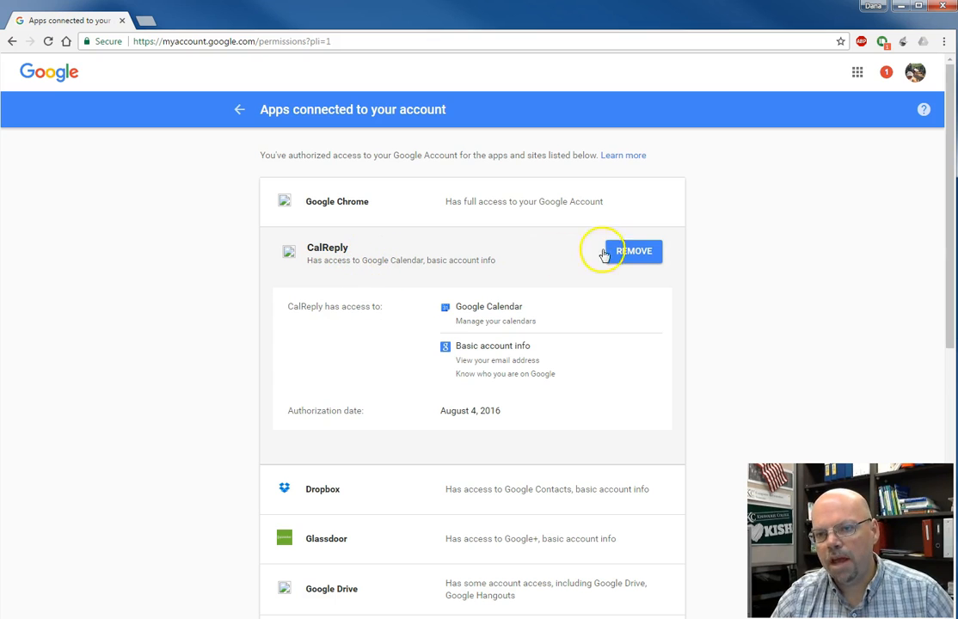
{"action": "mouse_move", "coordinate": [456, 299]}
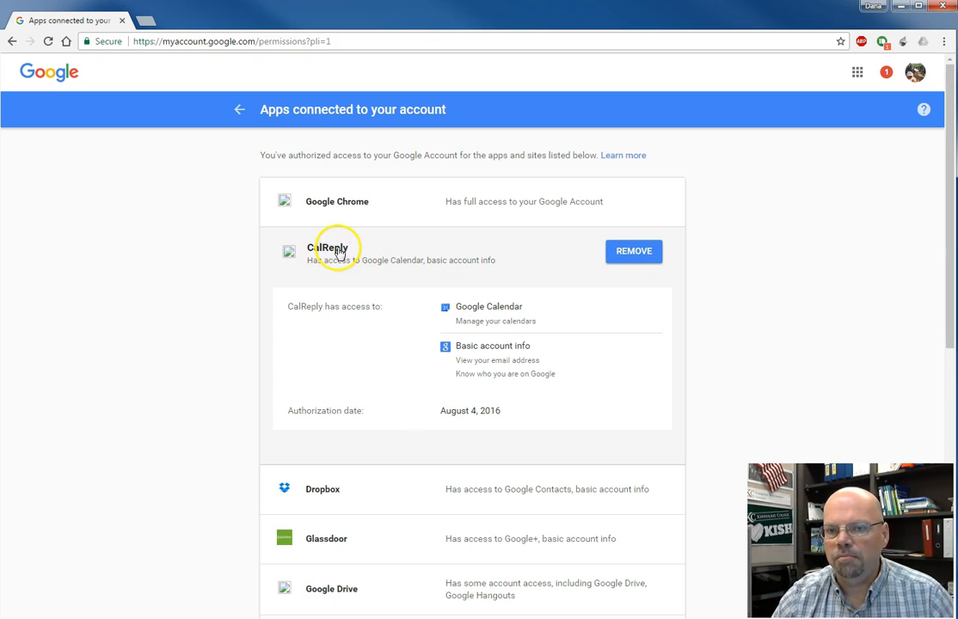
{"action": "left_click", "coordinate": [323, 252]}
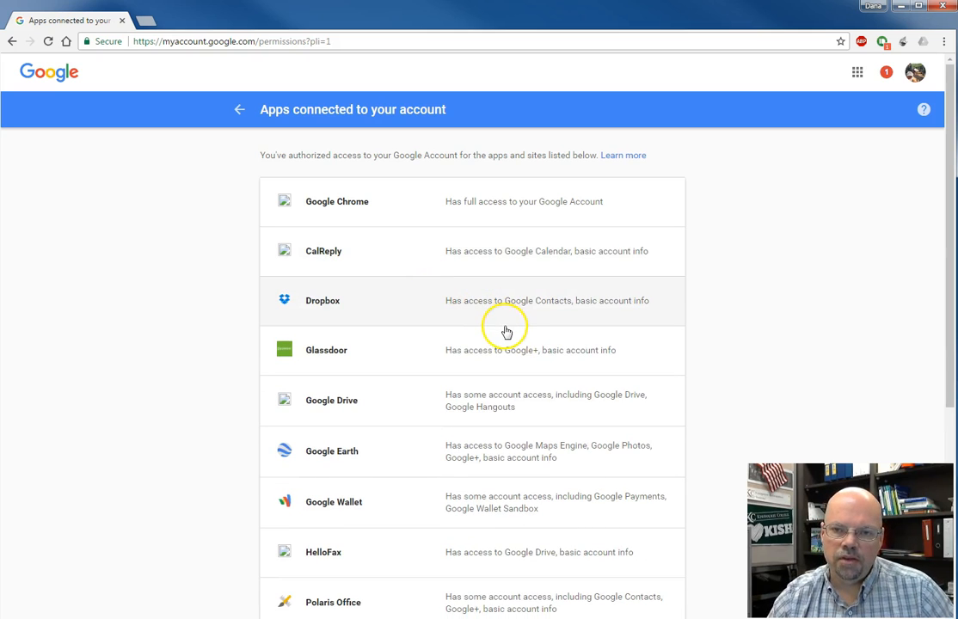
{"action": "mouse_move", "coordinate": [484, 354]}
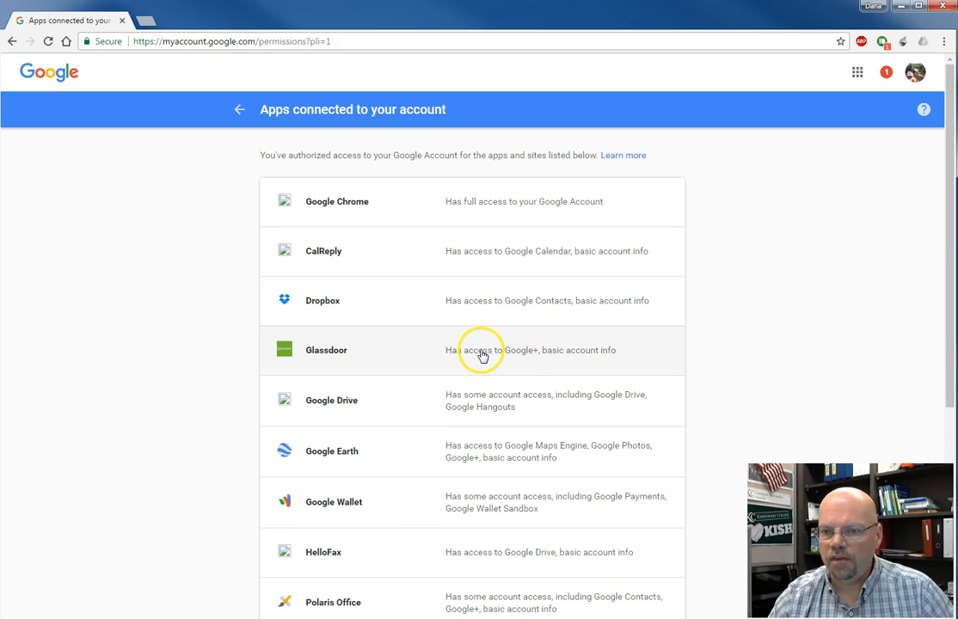
Remove Glassdoor's access to the account and confirm the removal
{"action": "left_click", "coordinate": [482, 351]}
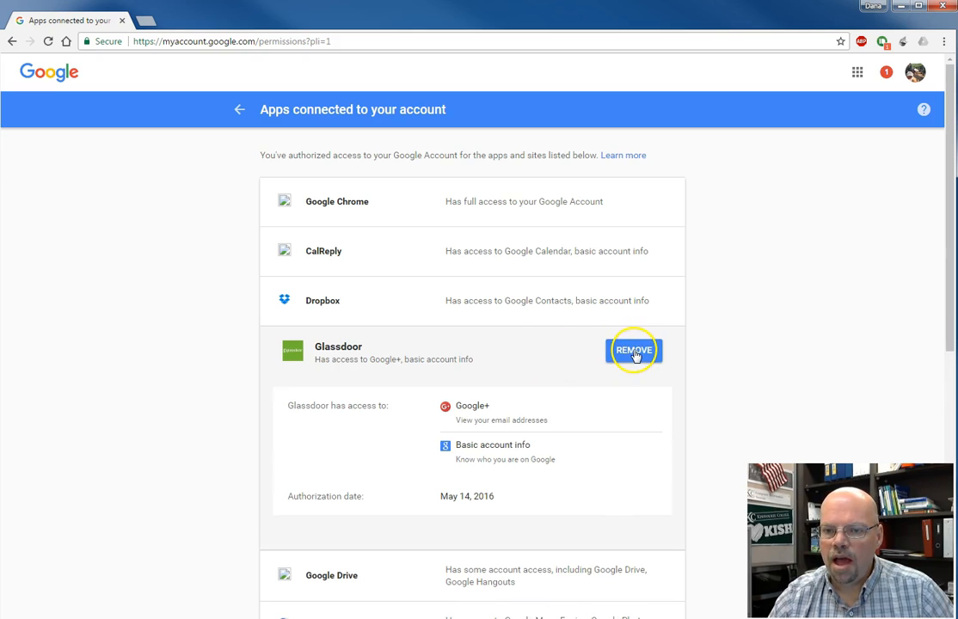
{"action": "left_click", "coordinate": [633, 351]}
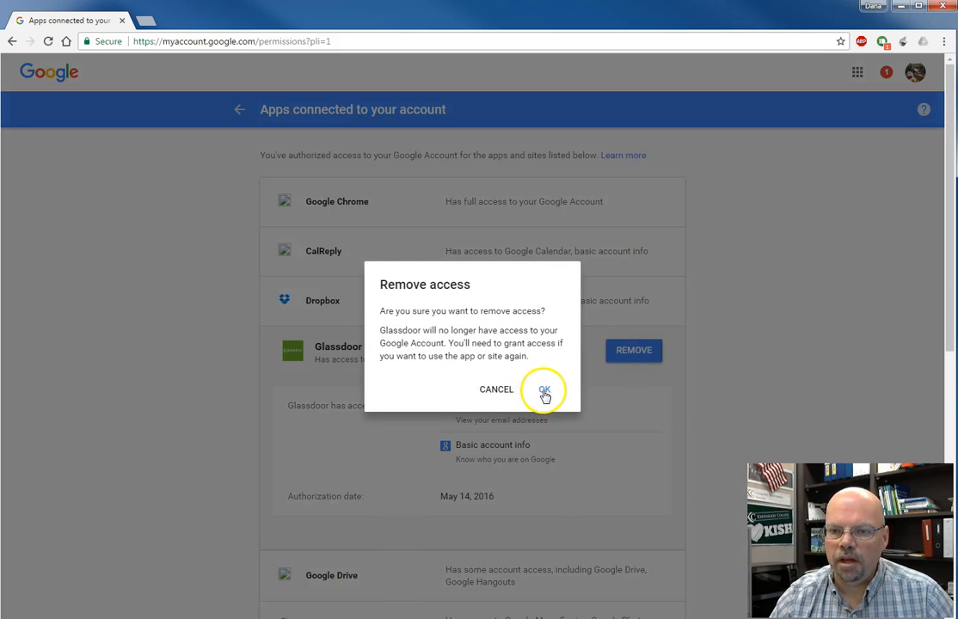
{"action": "left_click", "coordinate": [544, 388]}
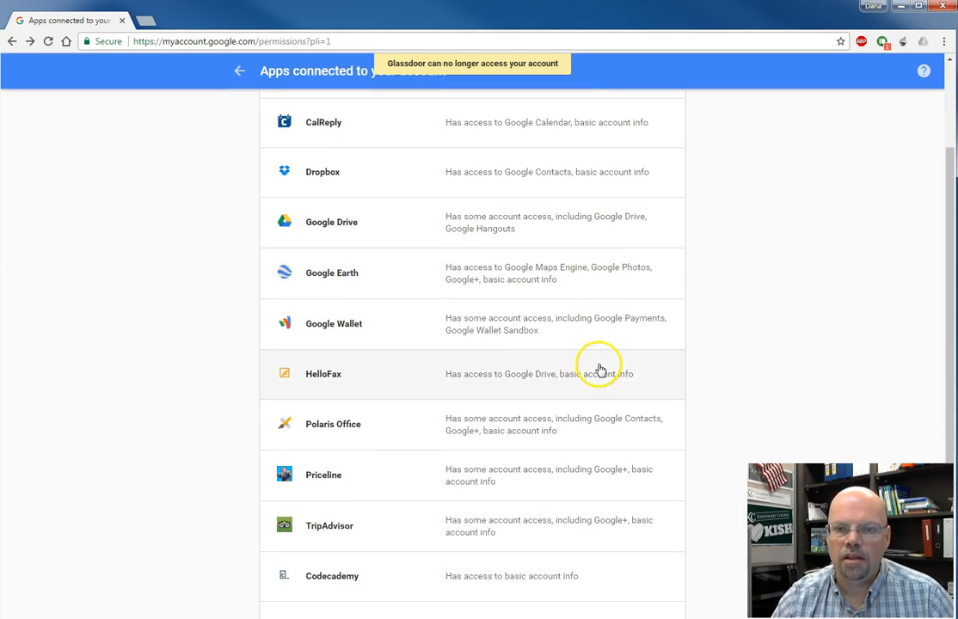
{"action": "mouse_move", "coordinate": [571, 433]}
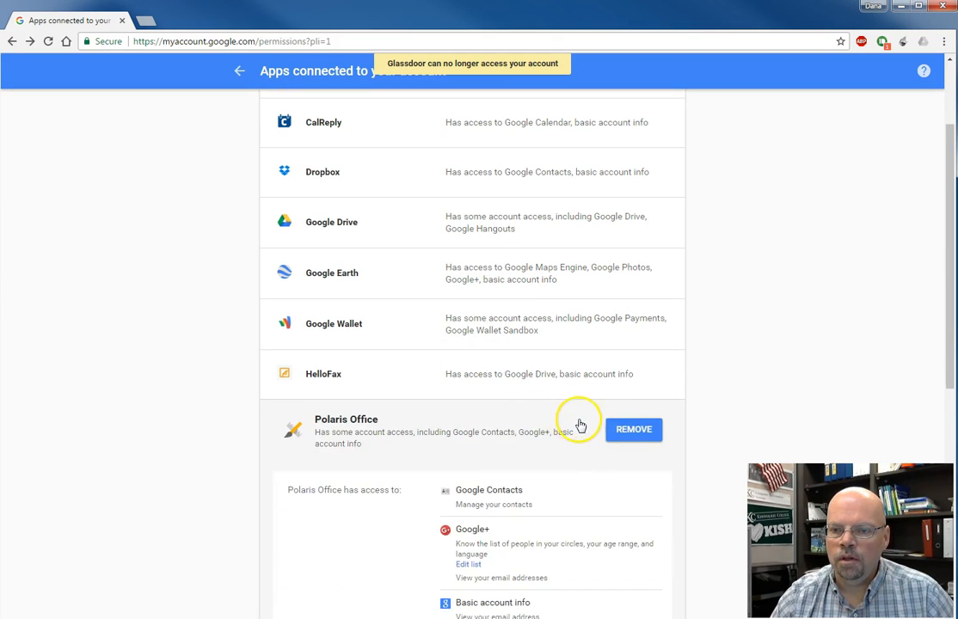
Remove Polaris Office's access, then expand Google Drive's access details
{"action": "left_click", "coordinate": [633, 430]}
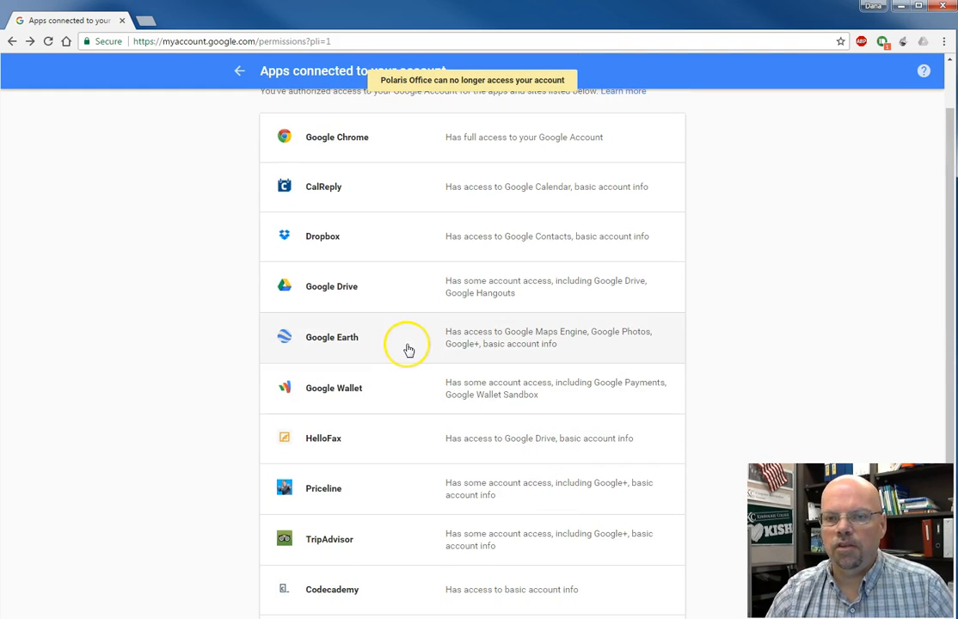
{"action": "mouse_move", "coordinate": [337, 292]}
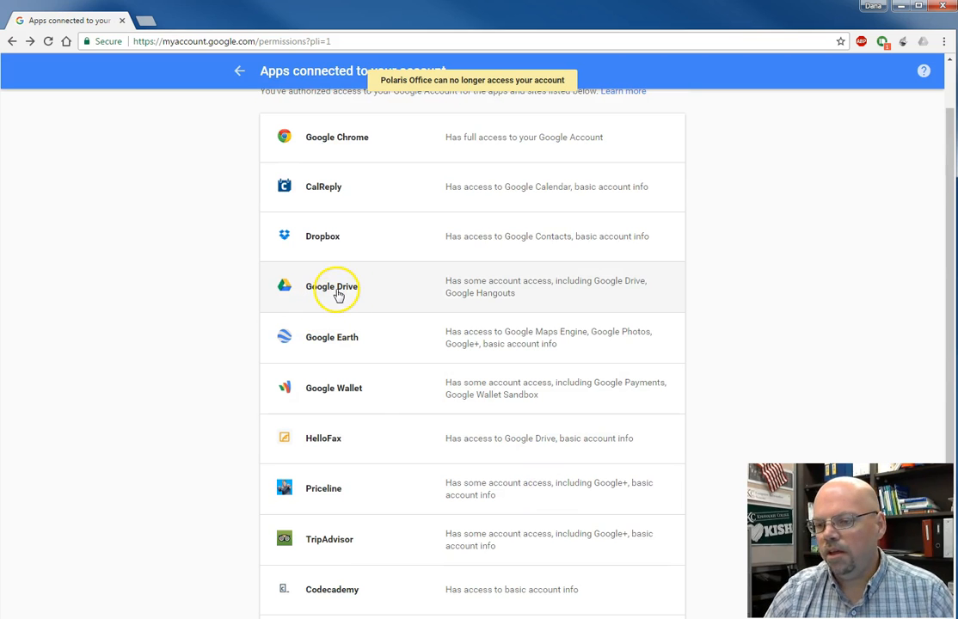
{"action": "left_click", "coordinate": [336, 286]}
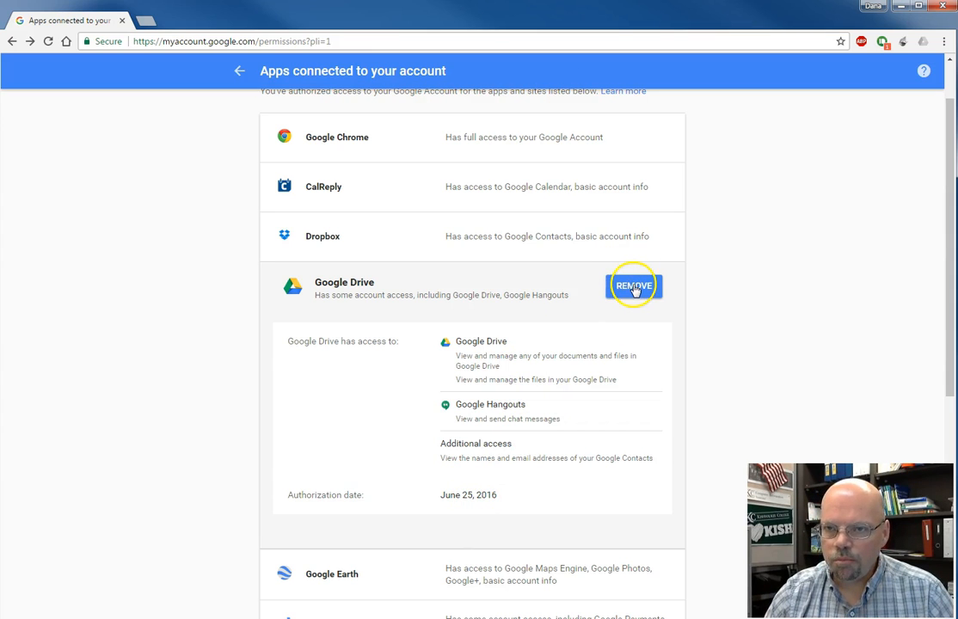
{"action": "mouse_move", "coordinate": [602, 320]}
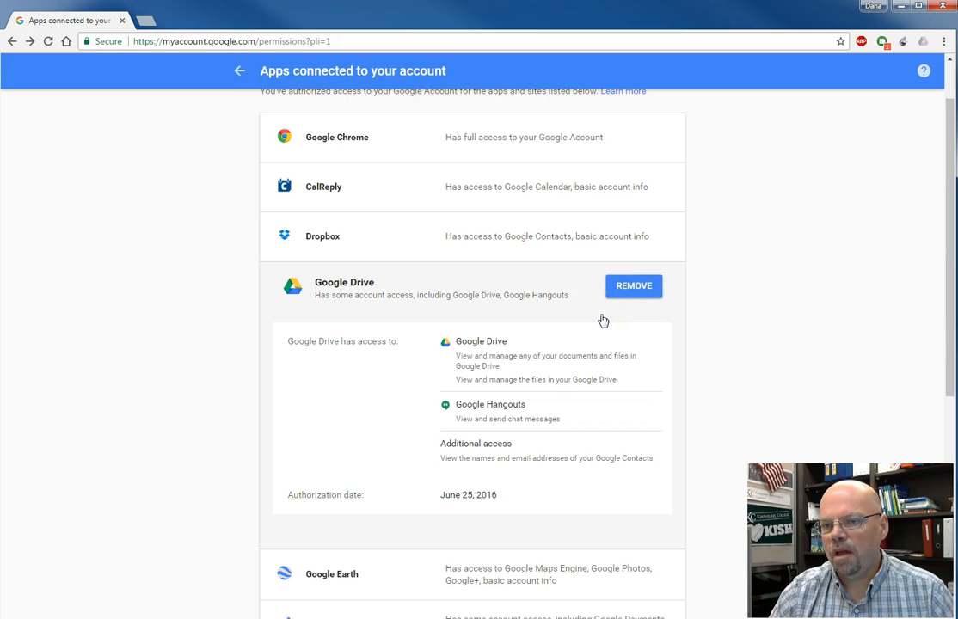
{"action": "mouse_move", "coordinate": [602, 335]}
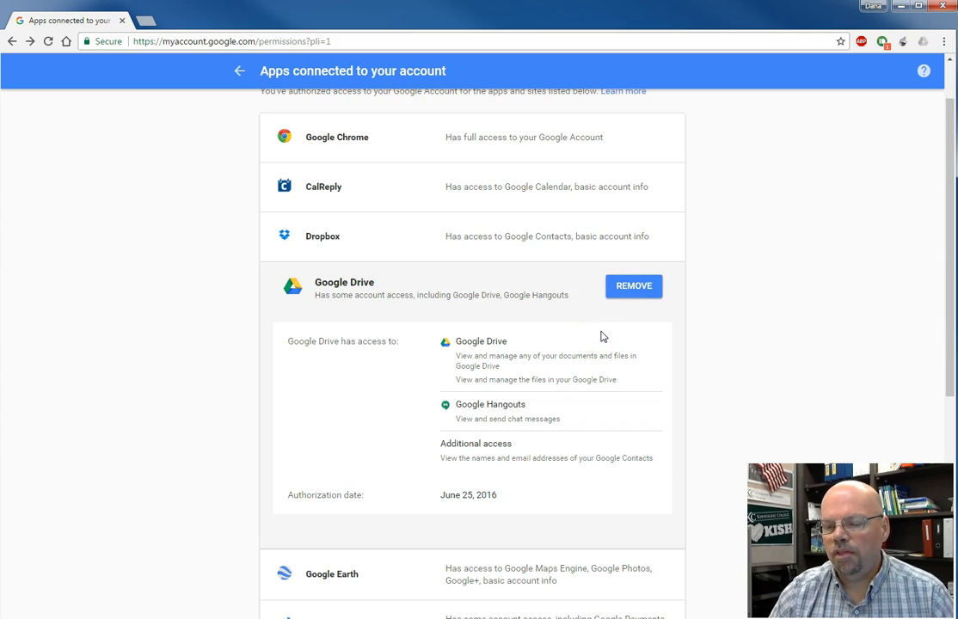